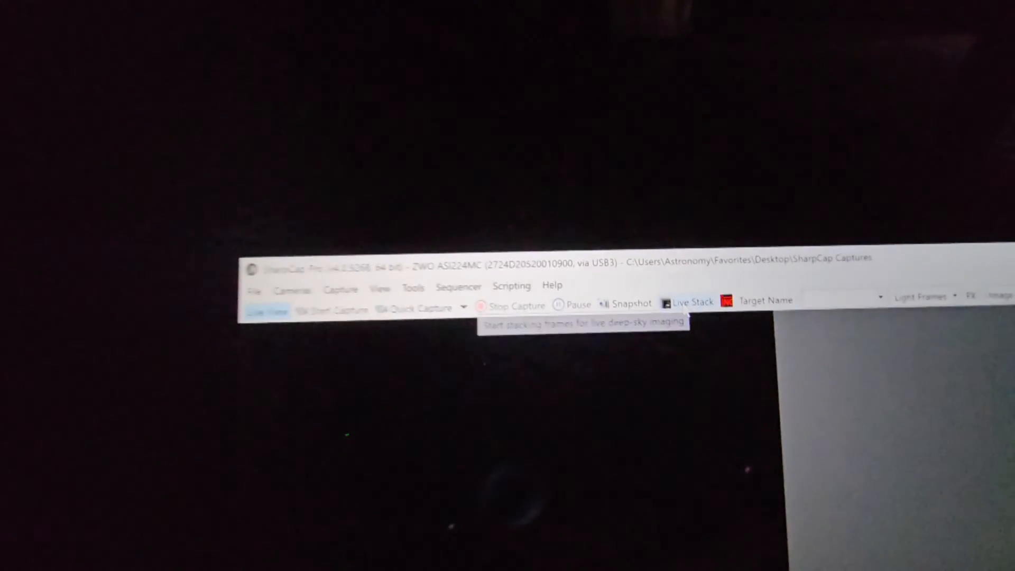
Start Live Stack on the ZWO ASI224MC camera, showing zero frames stacked
{"action": "left_click", "coordinate": [687, 302]}
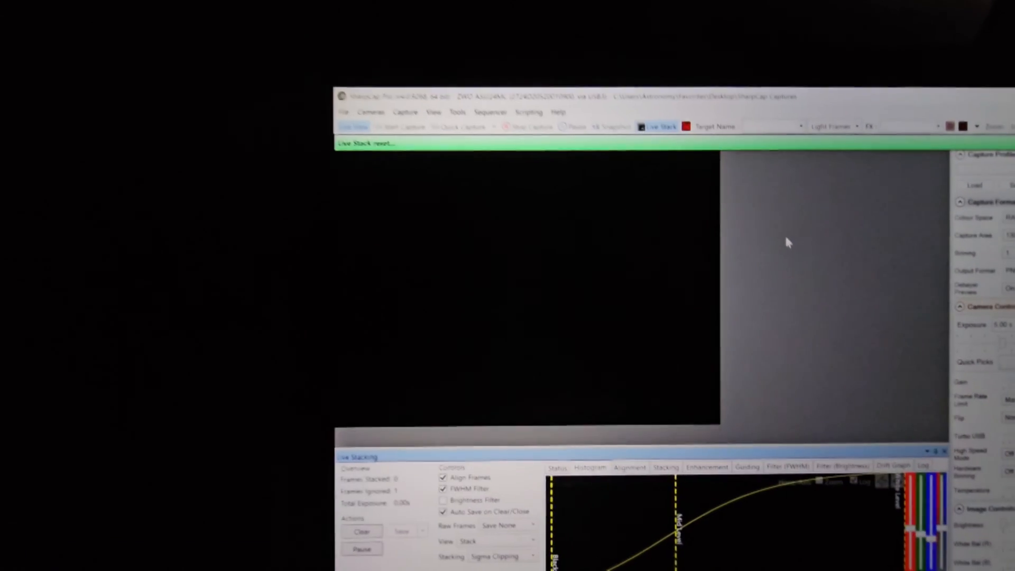